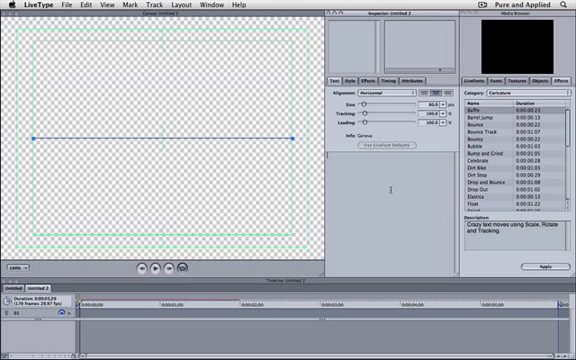
# Step: Type 'Bobbity' as the text of the first track
pyautogui.write('Bo')
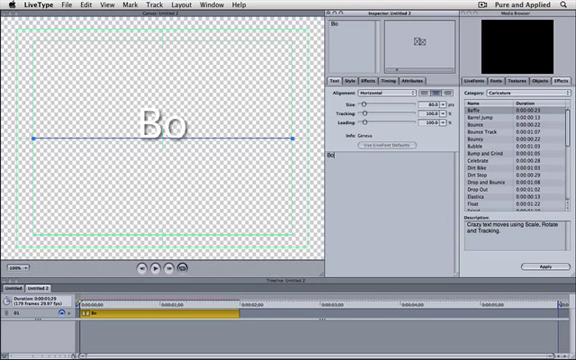
pyautogui.write('bbity')
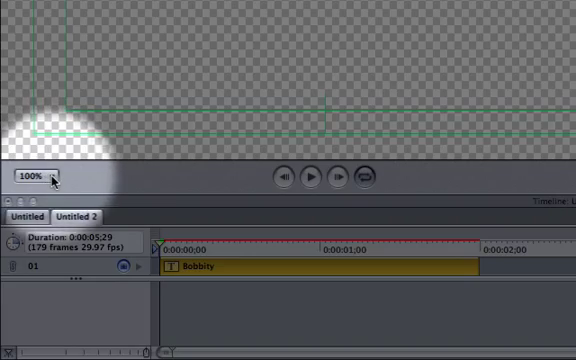
# Step: Zoom the canvas view to 50% so the whole frame shows
pyautogui.click(38, 172)
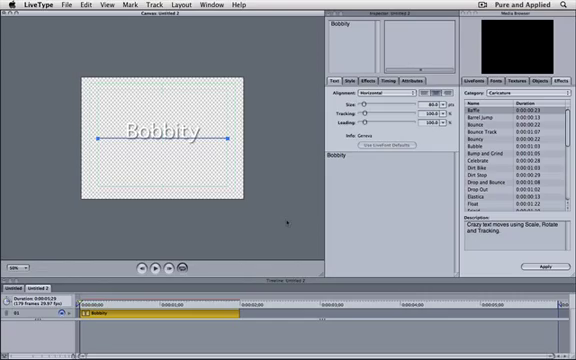
pyautogui.click(210, 7)
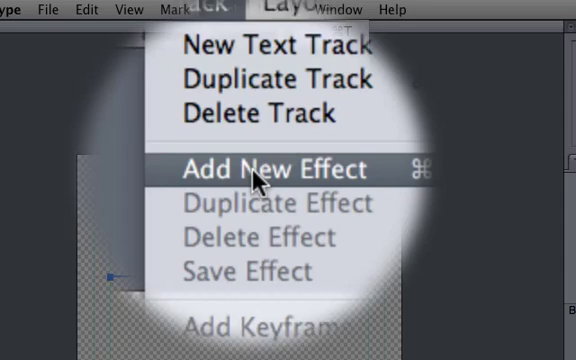
# Step: Add a new custom effect to the Bobbity track from the Track menu
pyautogui.click(262, 168)
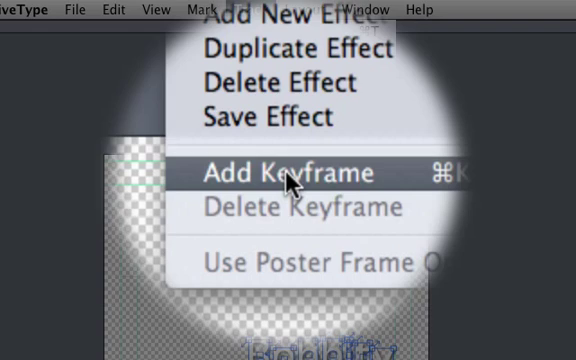
# Step: Add a keyframe to New Effect 1 at the one-second mark
pyautogui.click(280, 173)
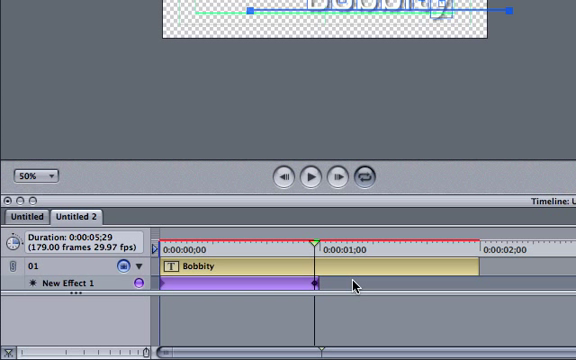
pyautogui.moveTo(353, 285)
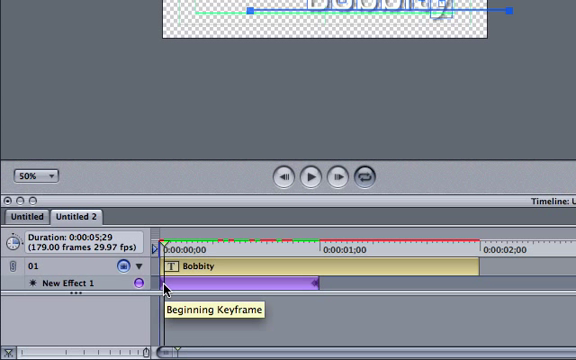
pyautogui.moveTo(240, 220)
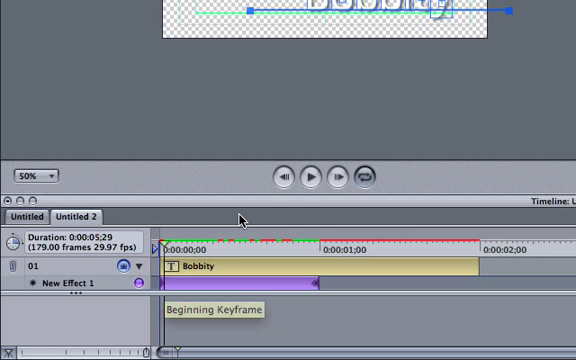
pyautogui.moveTo(406, 84)
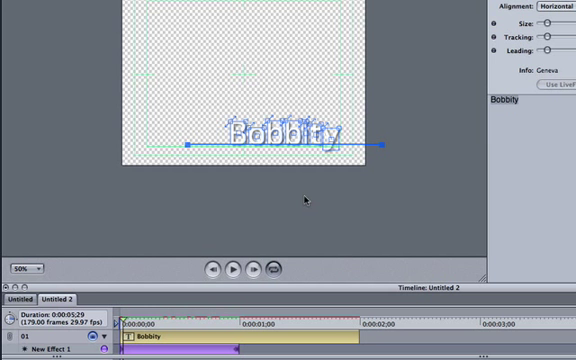
pyautogui.moveTo(357, 190)
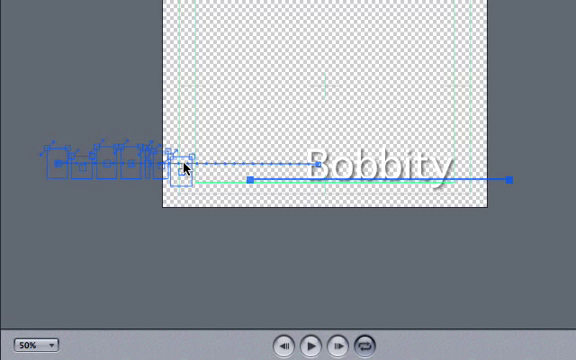
# Step: Drag the Bobbity text off-screen left as the starting position of the motion path
pyautogui.moveTo(185, 167); pyautogui.dragTo(380, 153)
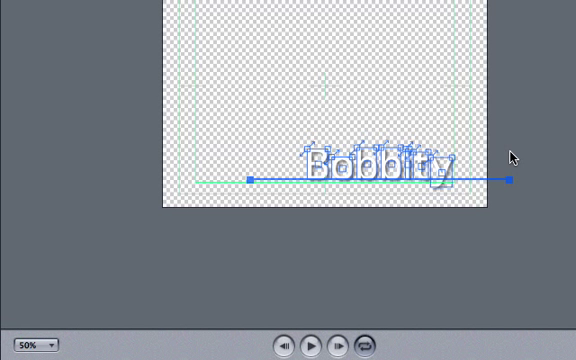
pyautogui.moveTo(443, 166)
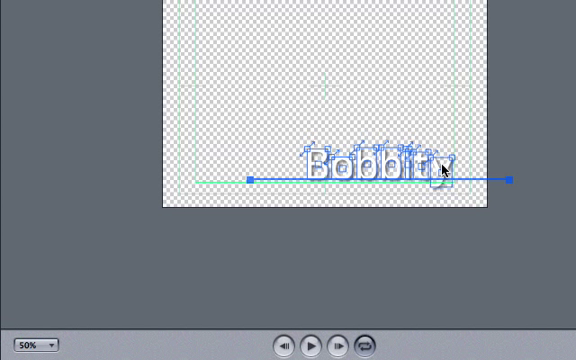